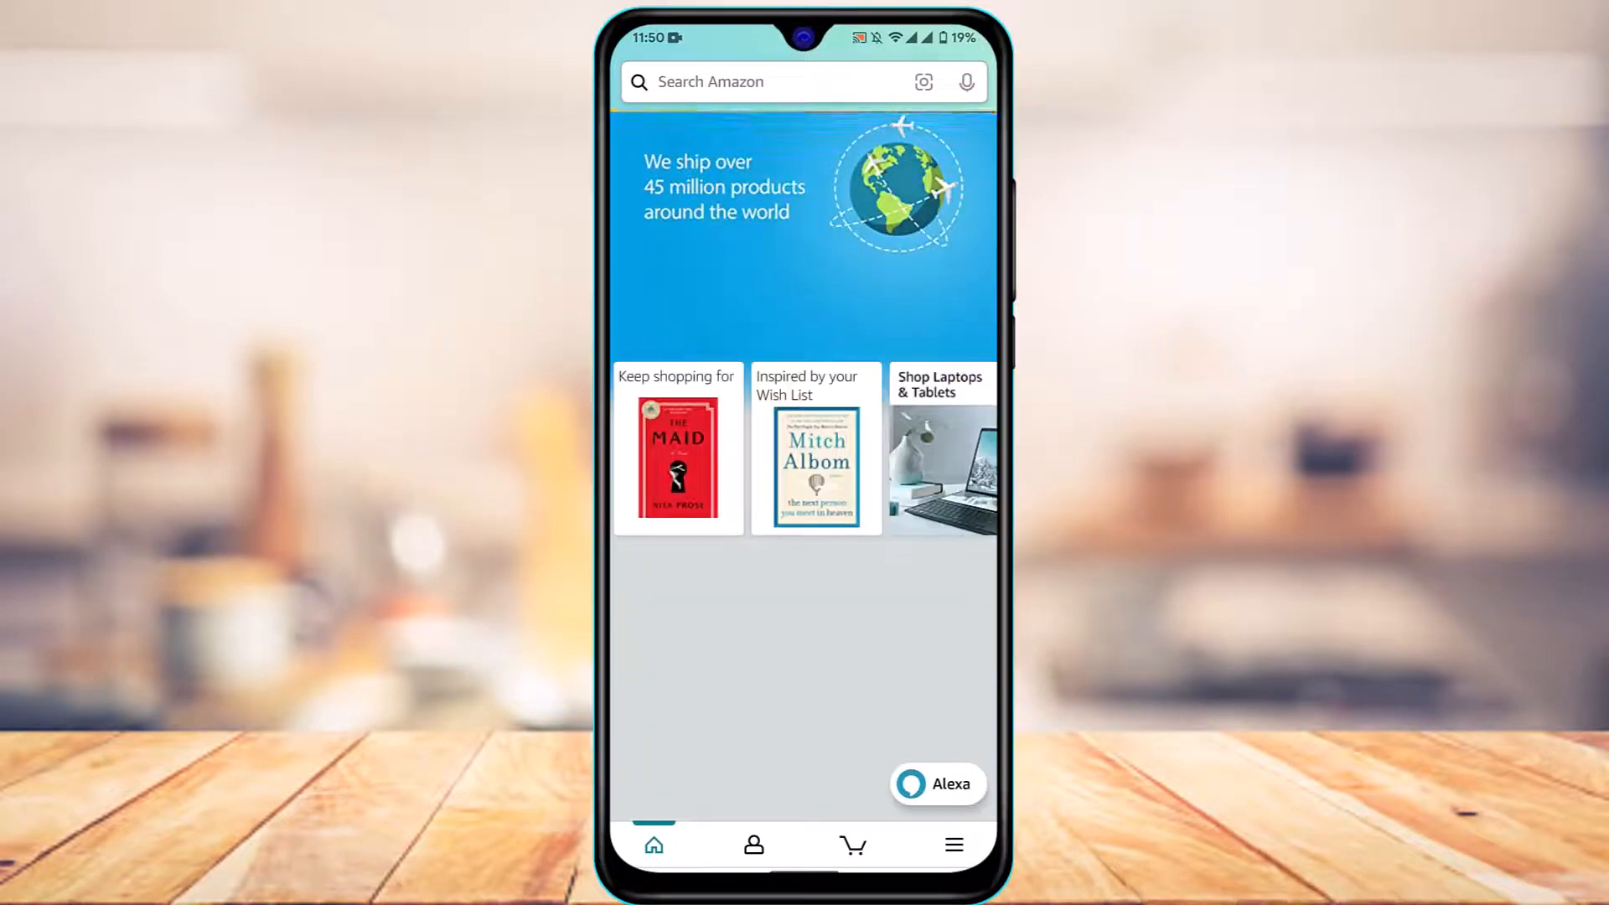
- Go to the profile section from the bottom bar and enter Your Account settings
scroll(down, 3)
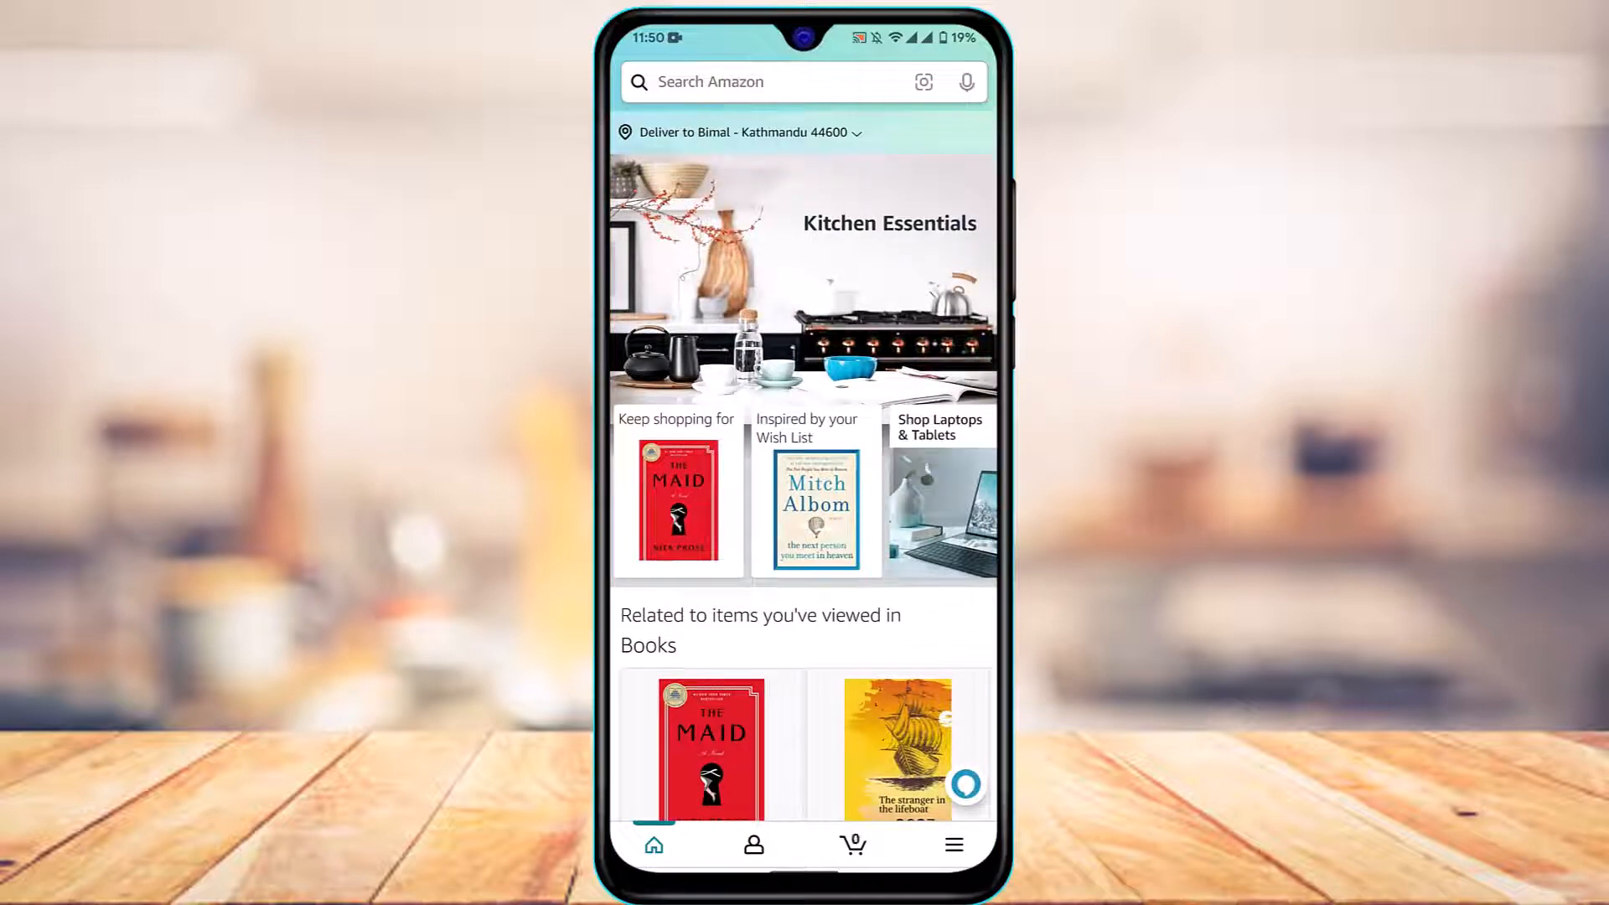
scroll(down, 3)
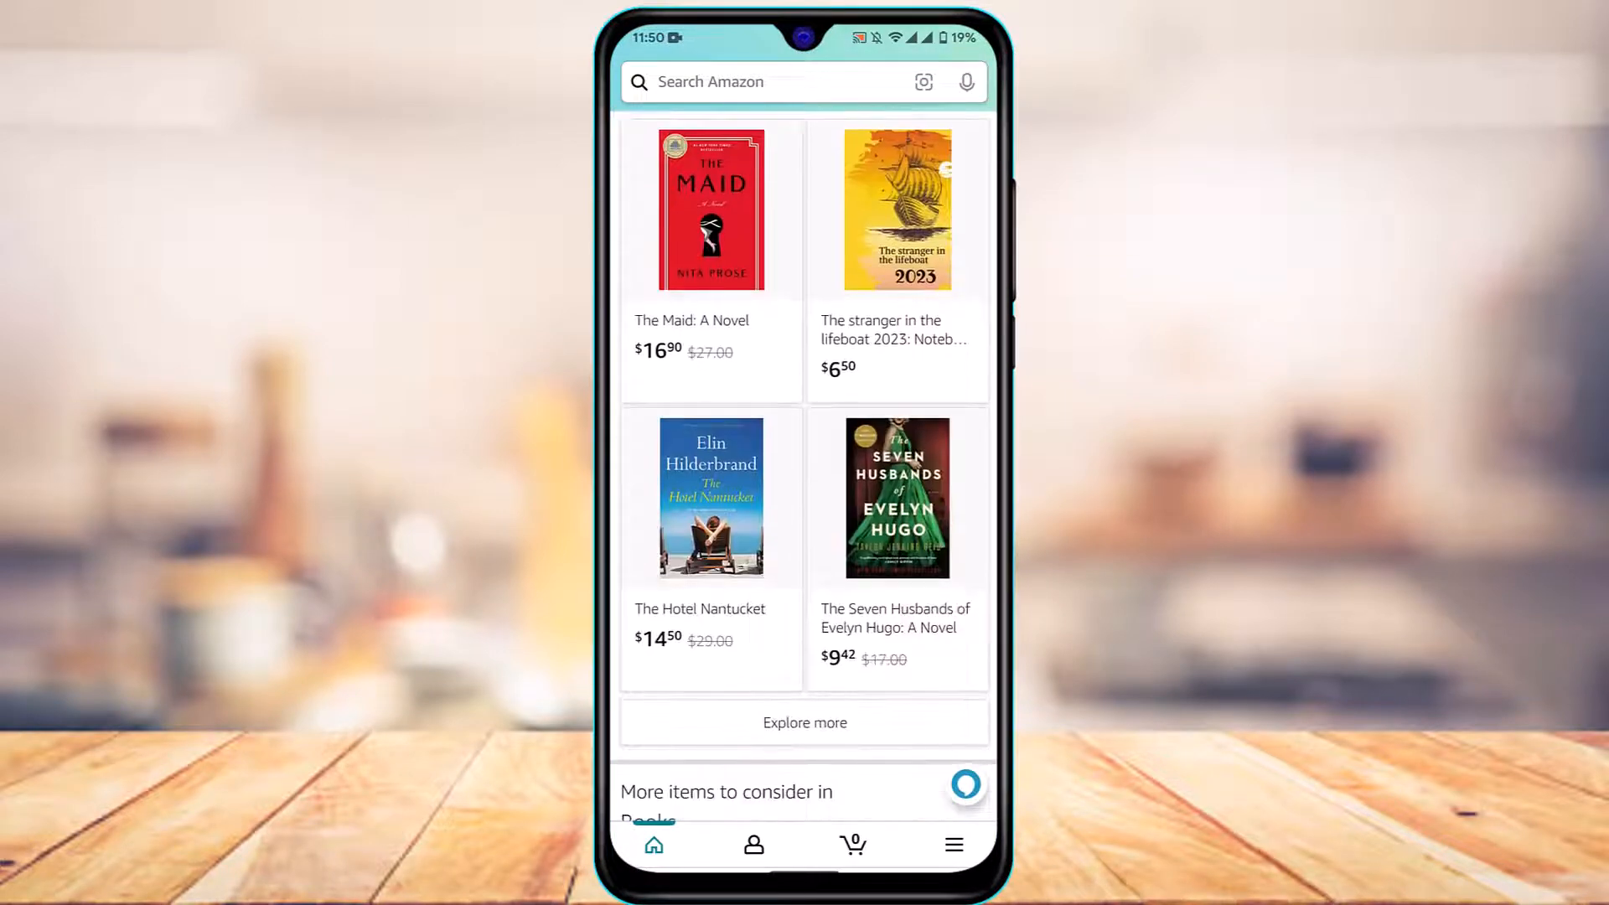
scroll(down, 3)
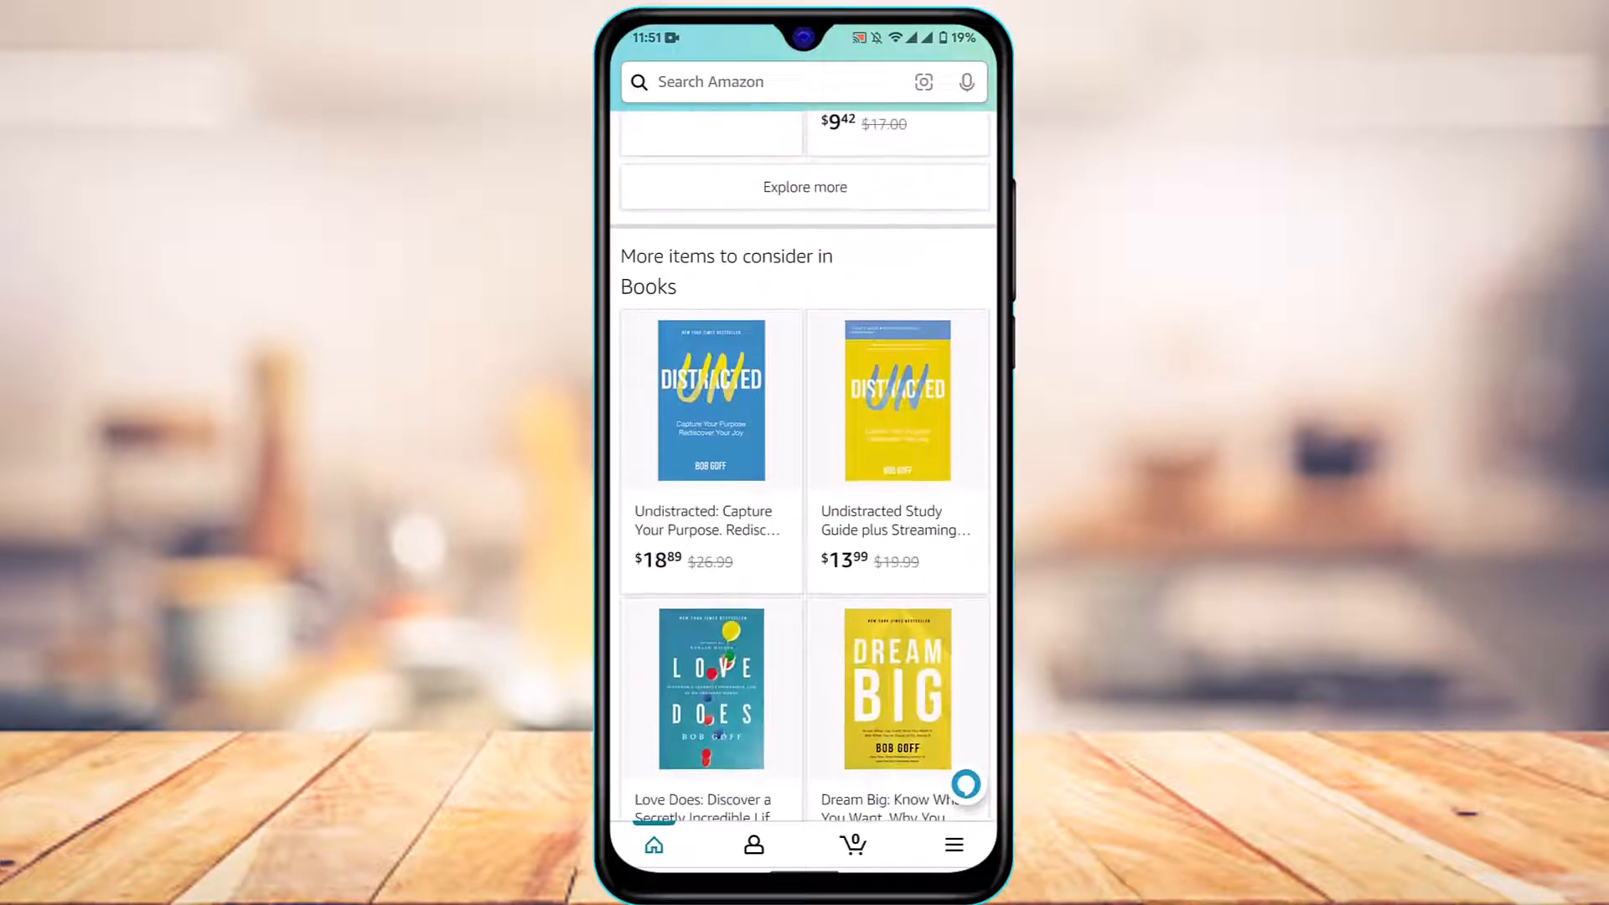
scroll(up, 3)
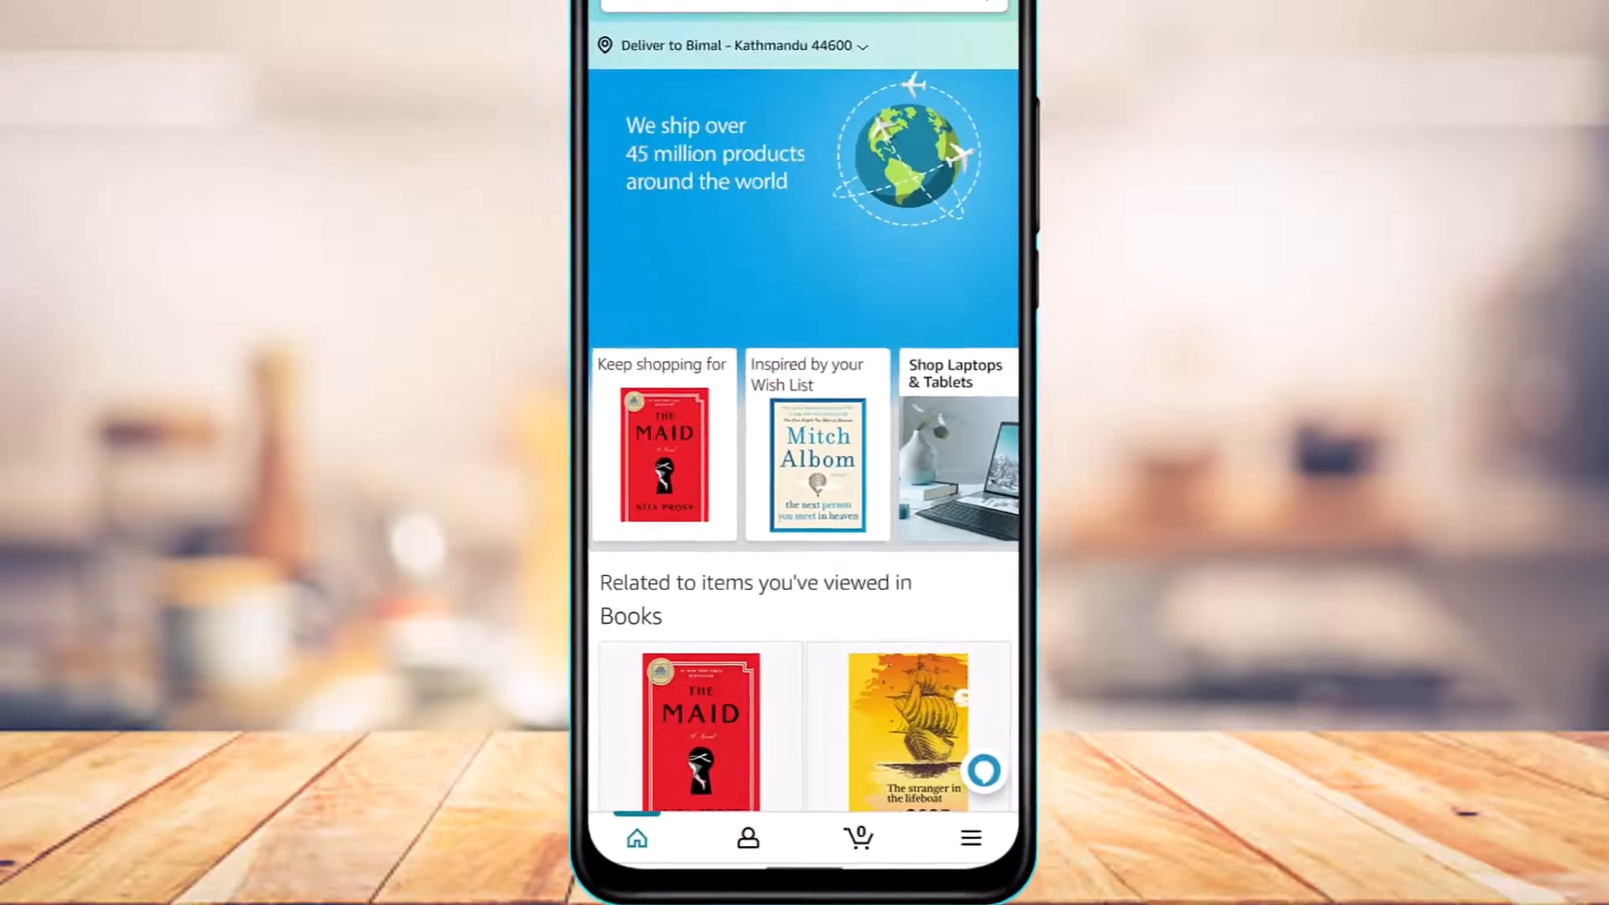
click(748, 838)
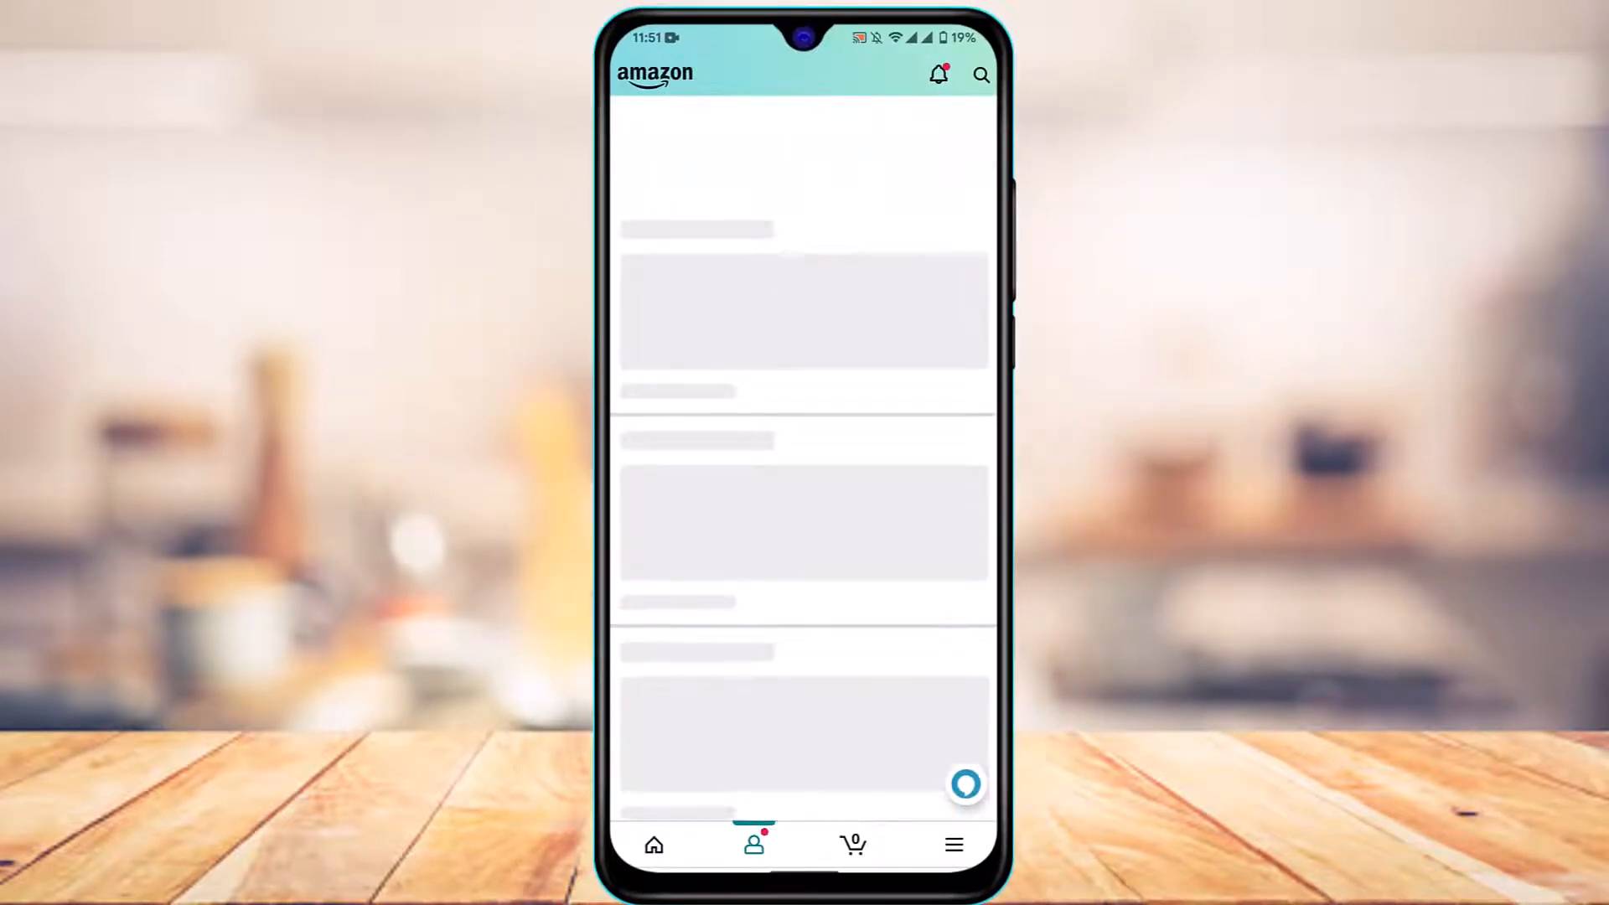
click(755, 845)
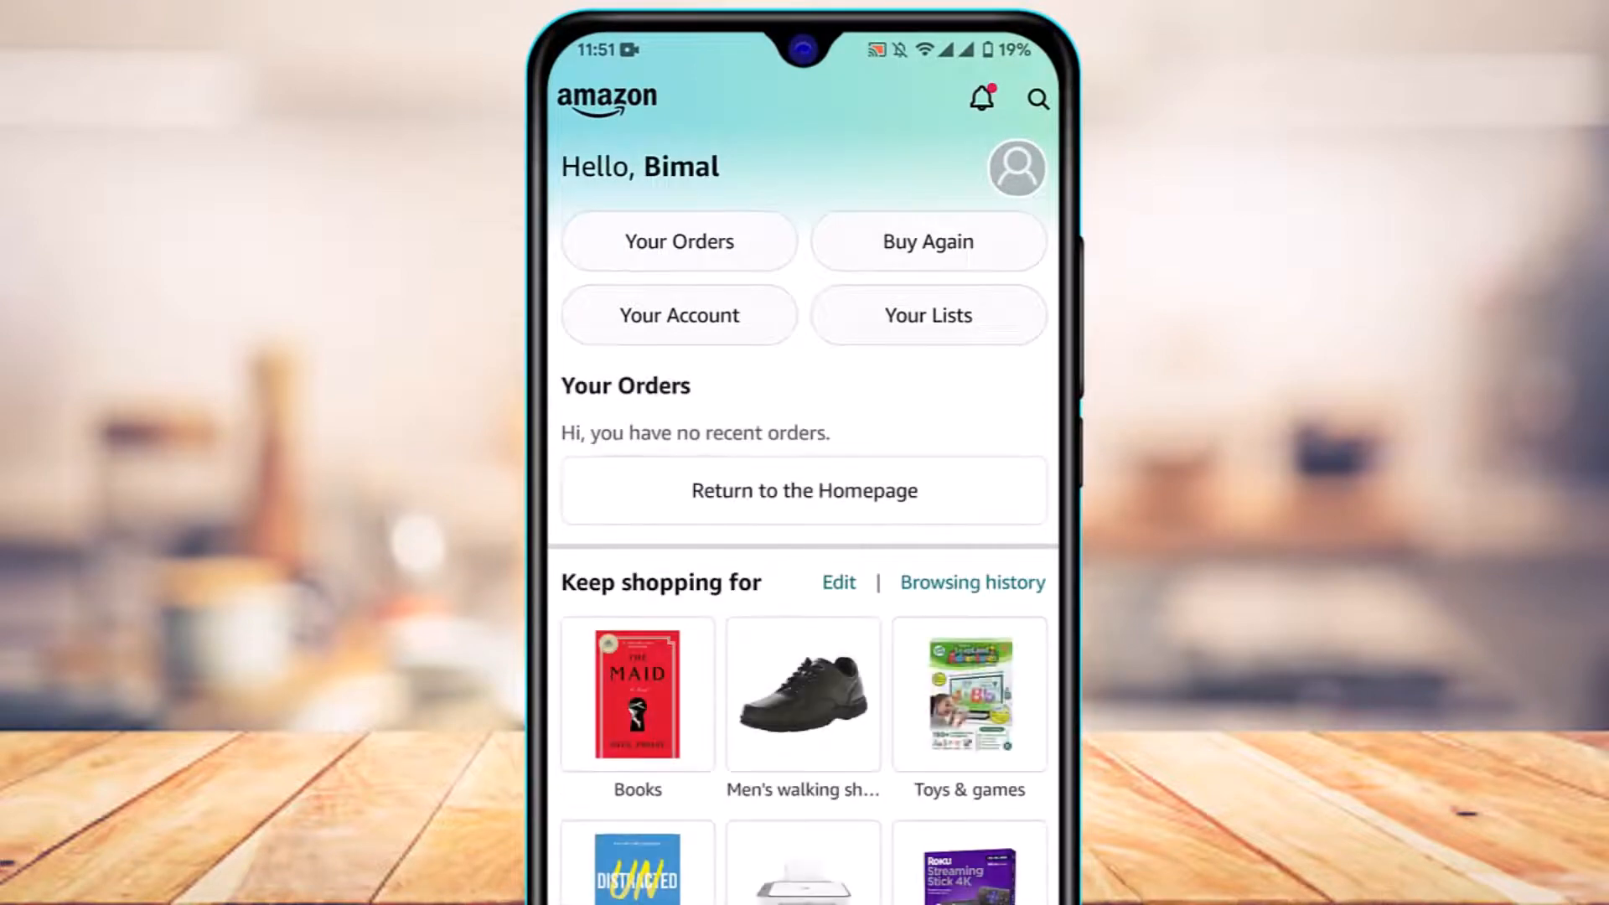
click(679, 315)
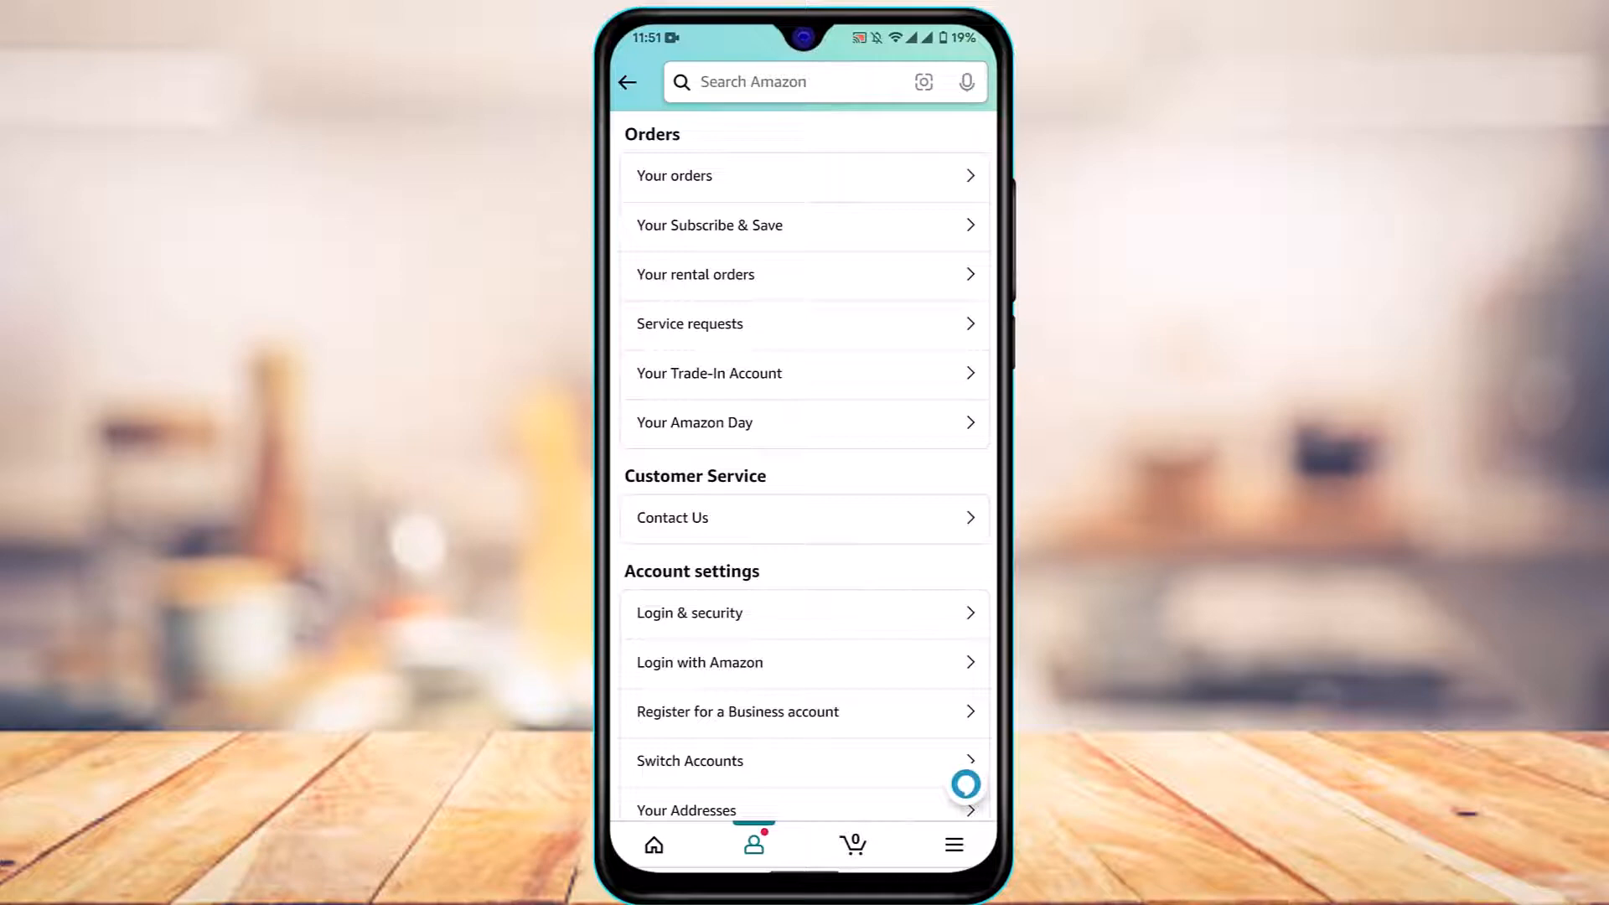
- Enter Login & security and start editing the Password to reach the Change password form
scroll(down, 3)
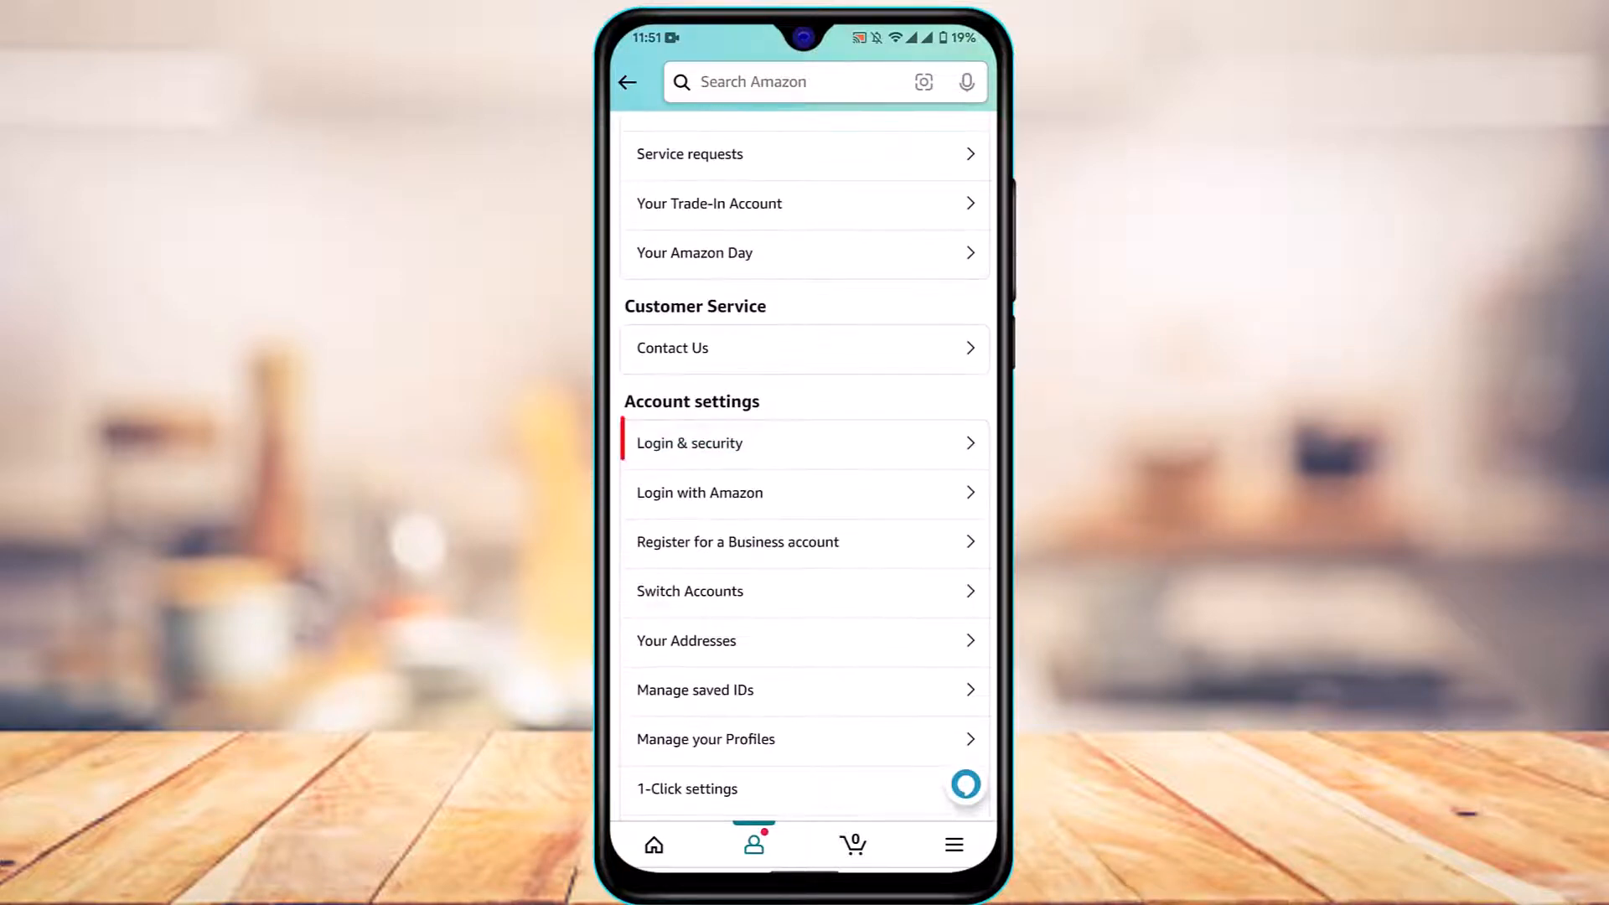
click(694, 443)
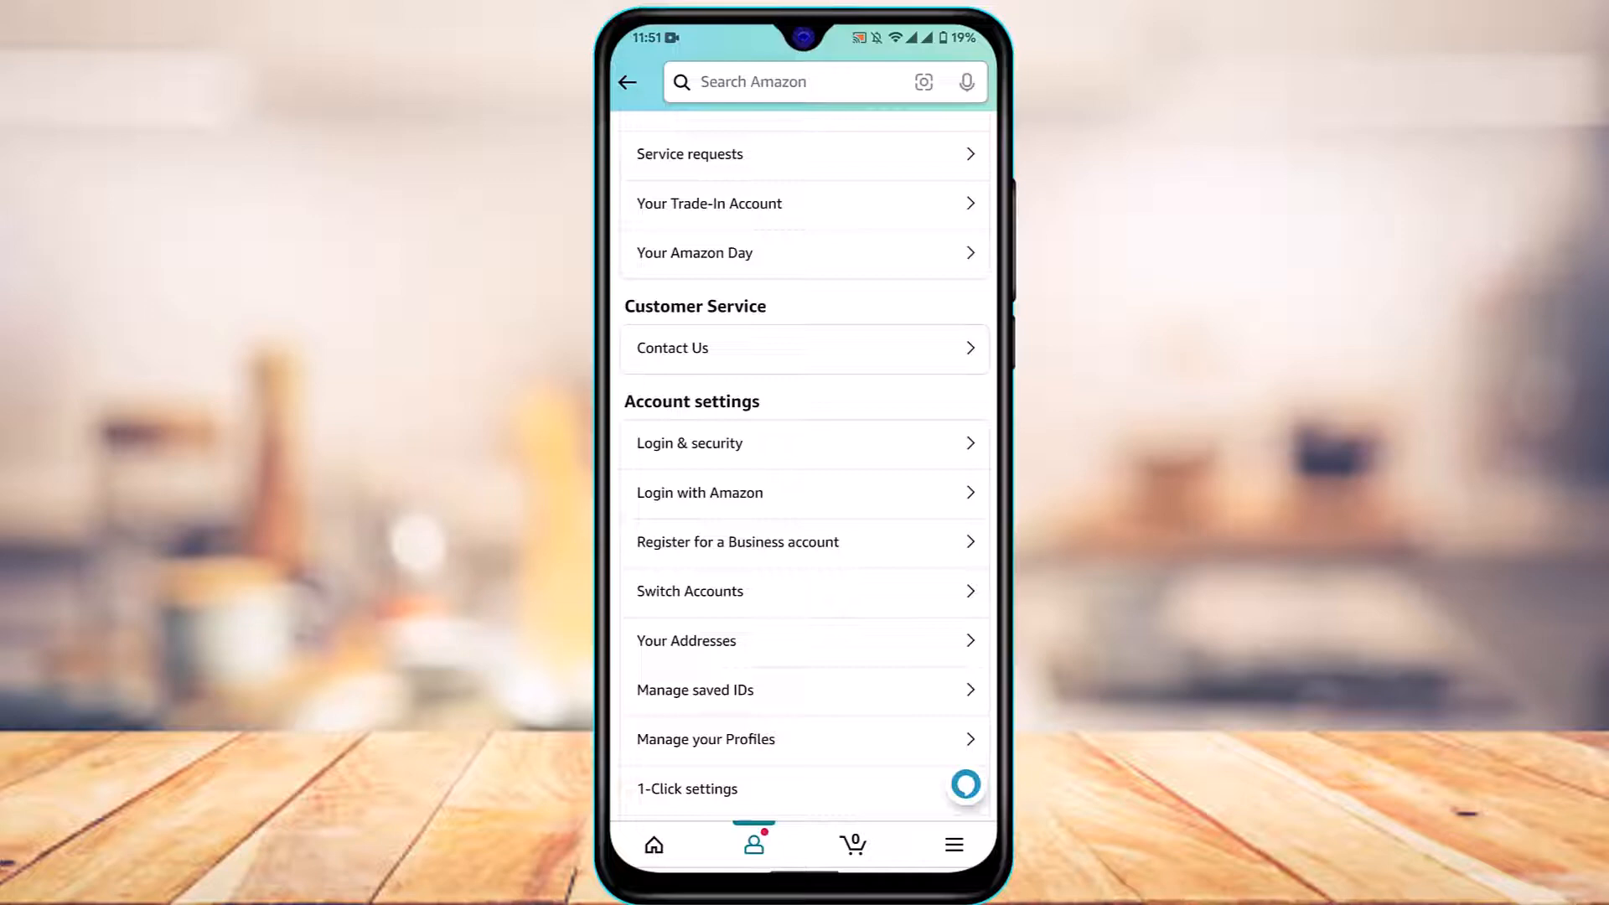
click(690, 442)
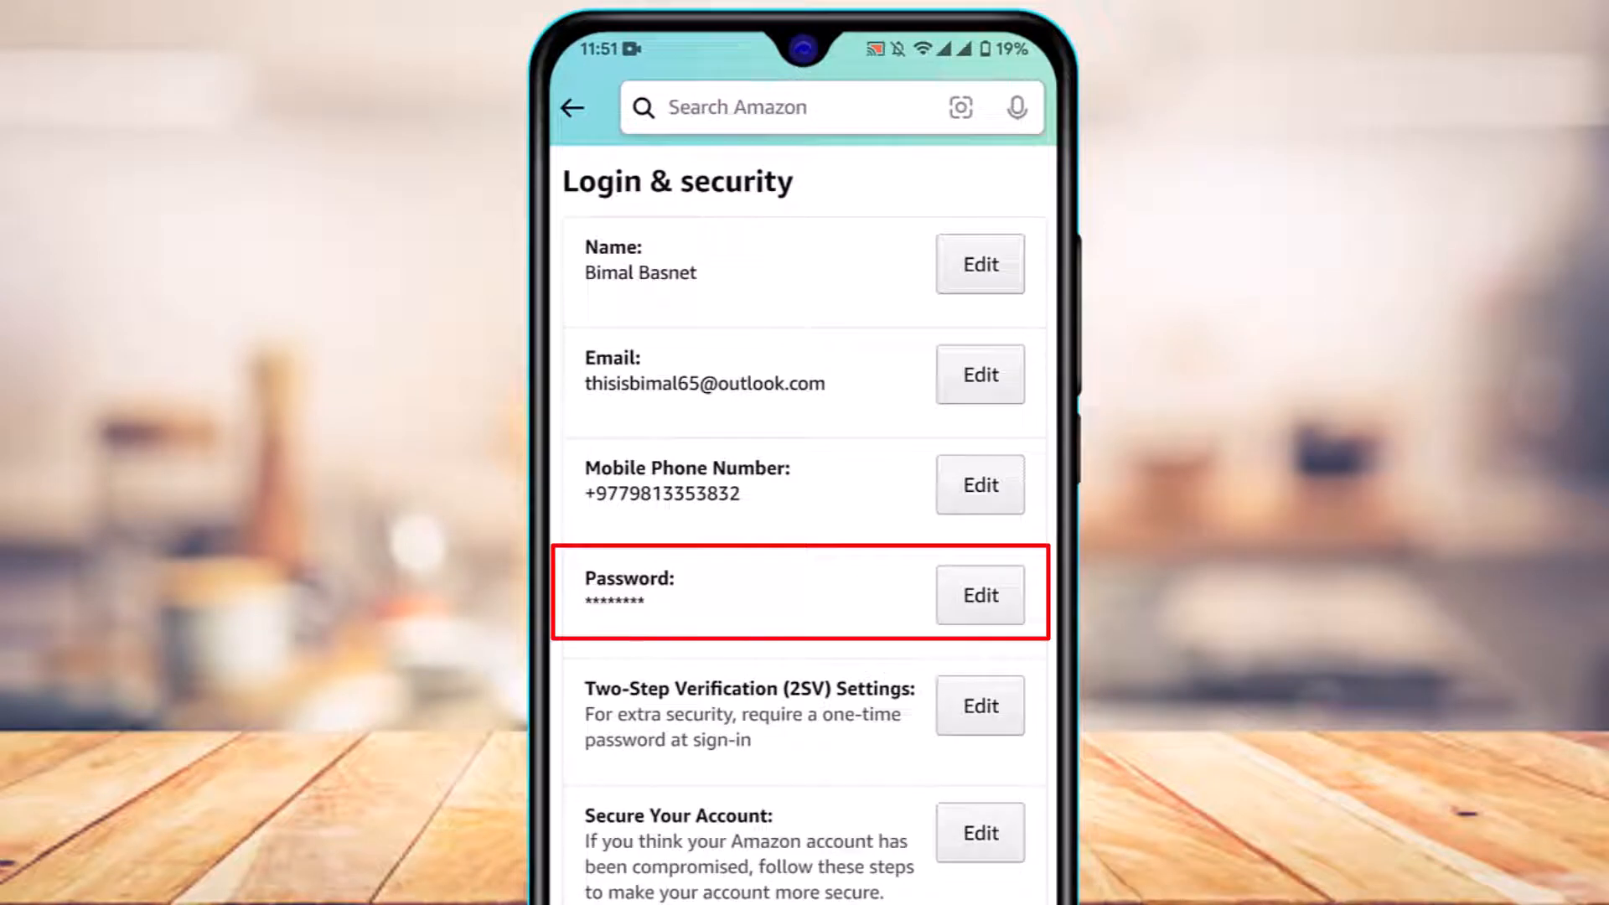
click(979, 595)
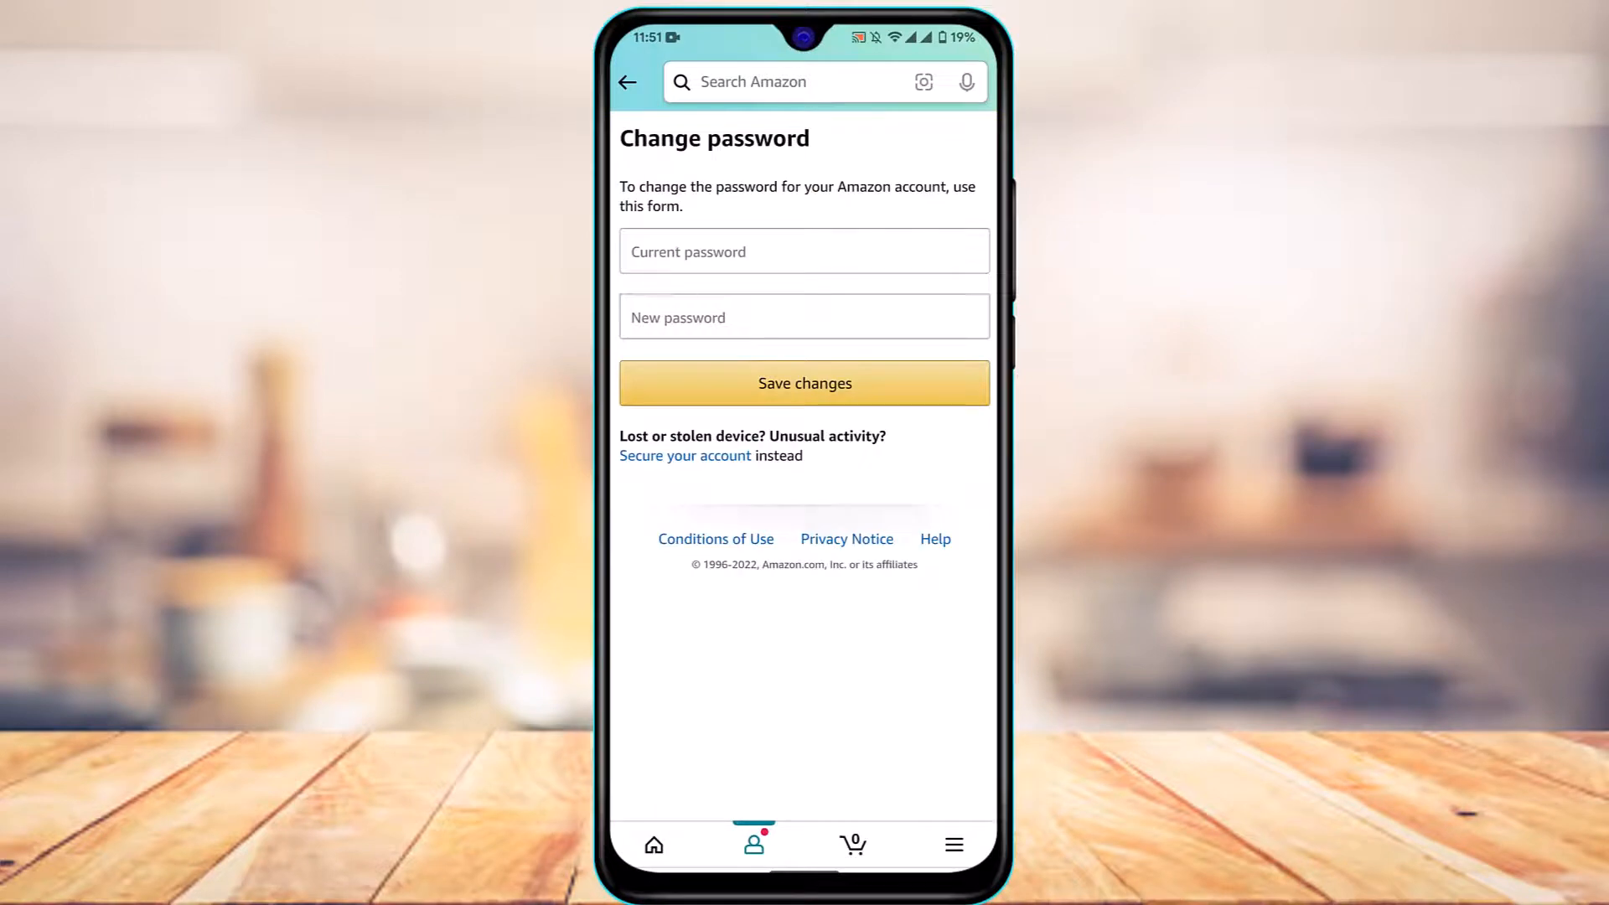
- Focus the Current and New password fields without typing, then close Amazon from Recents
click(805, 251)
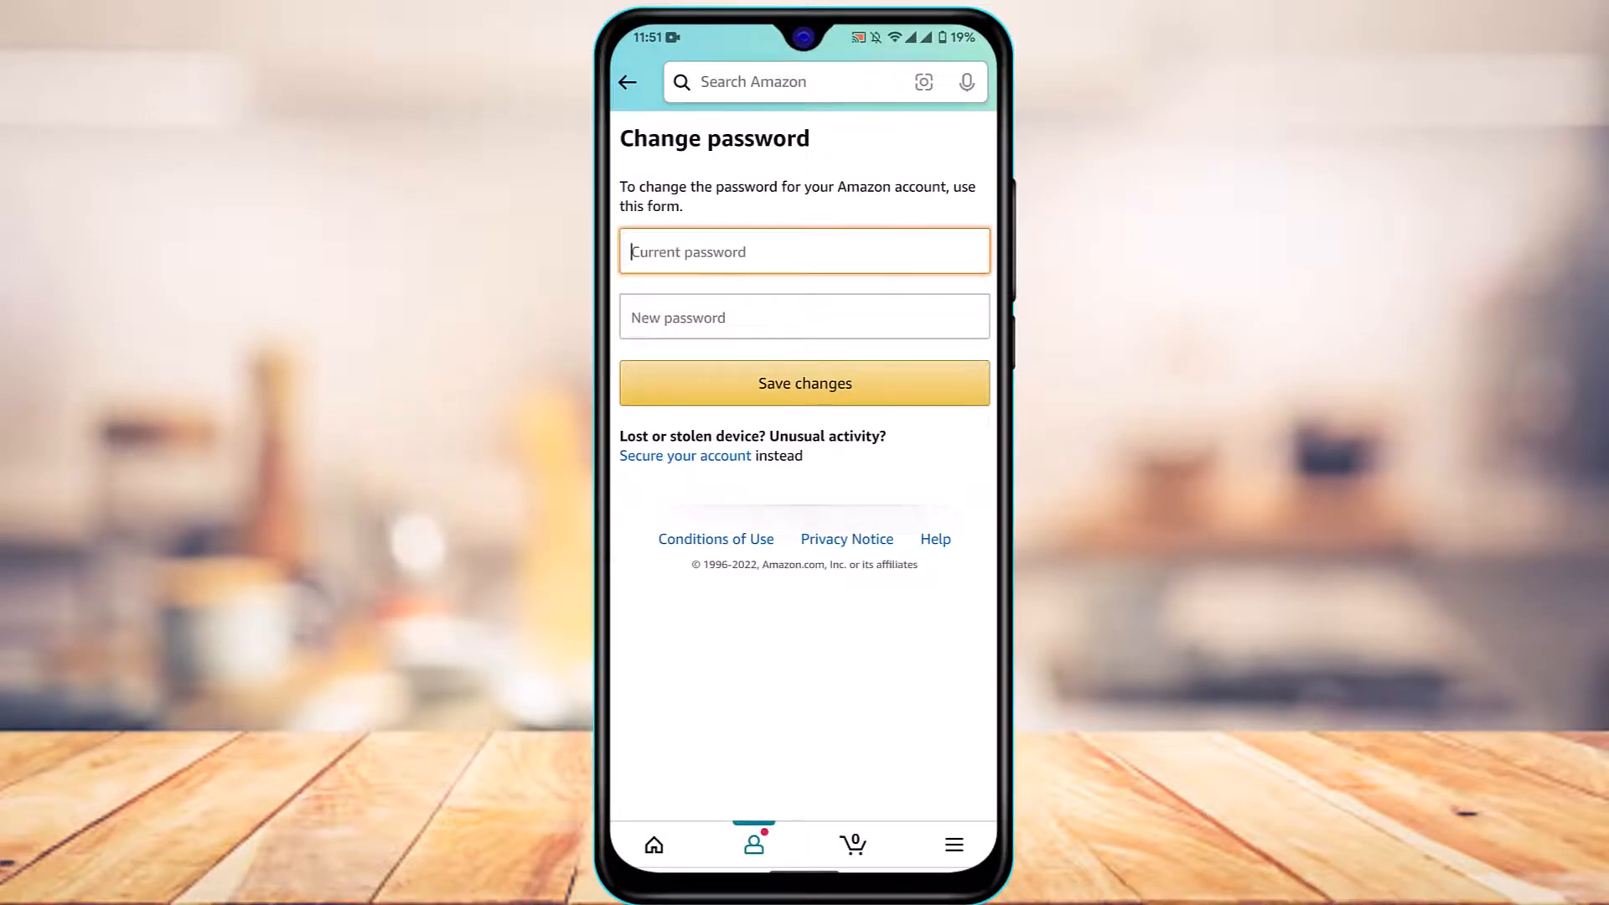
click(804, 251)
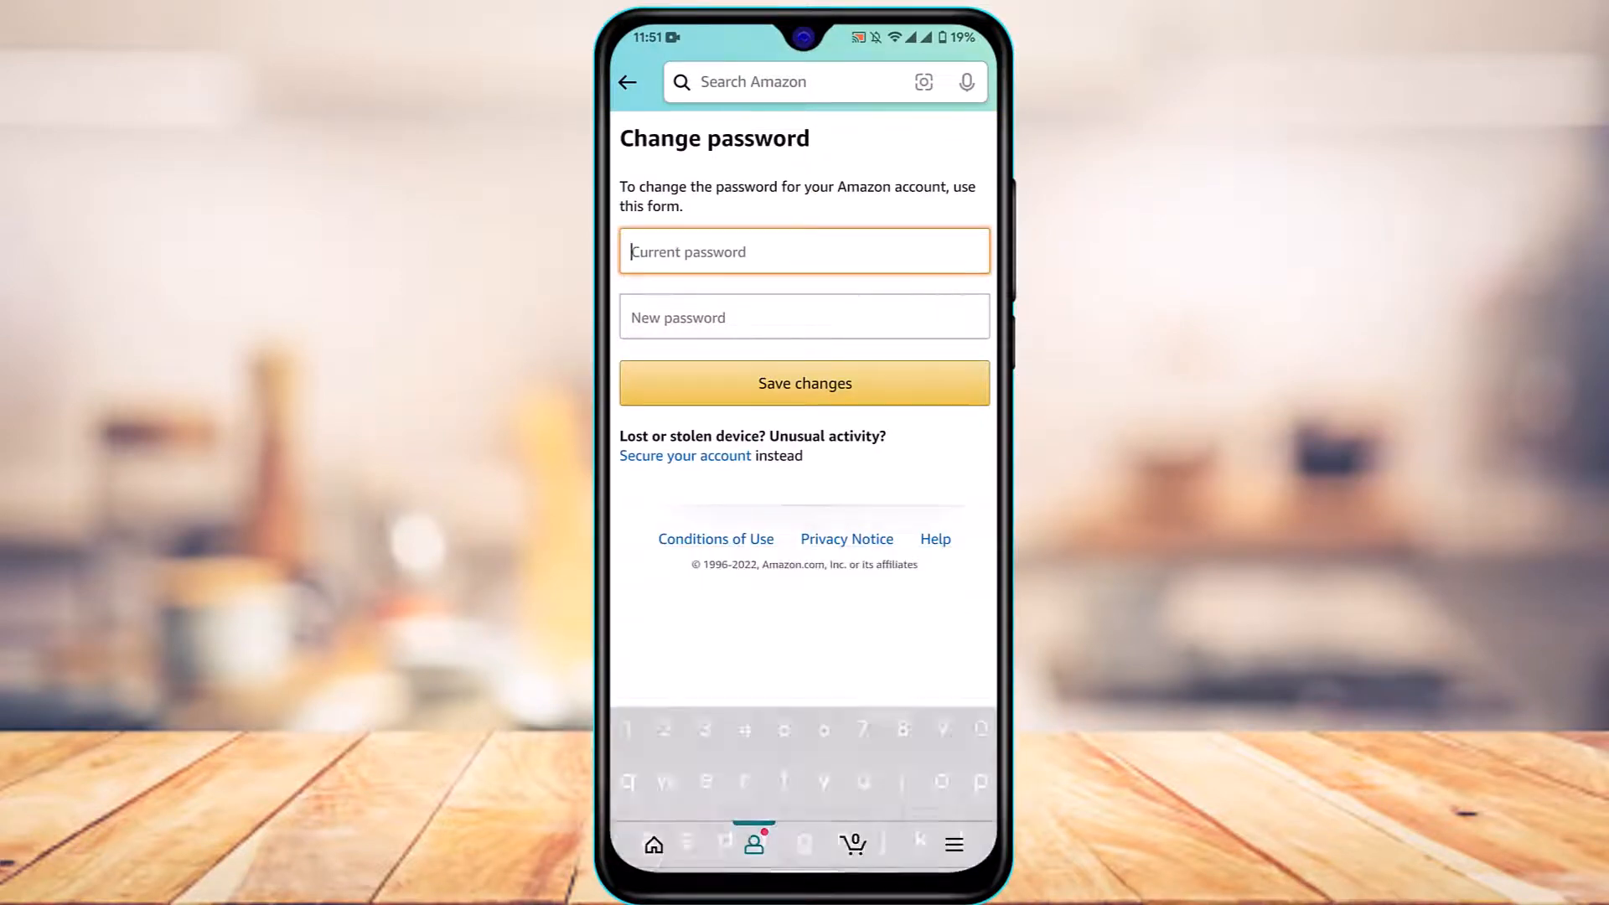
click(804, 317)
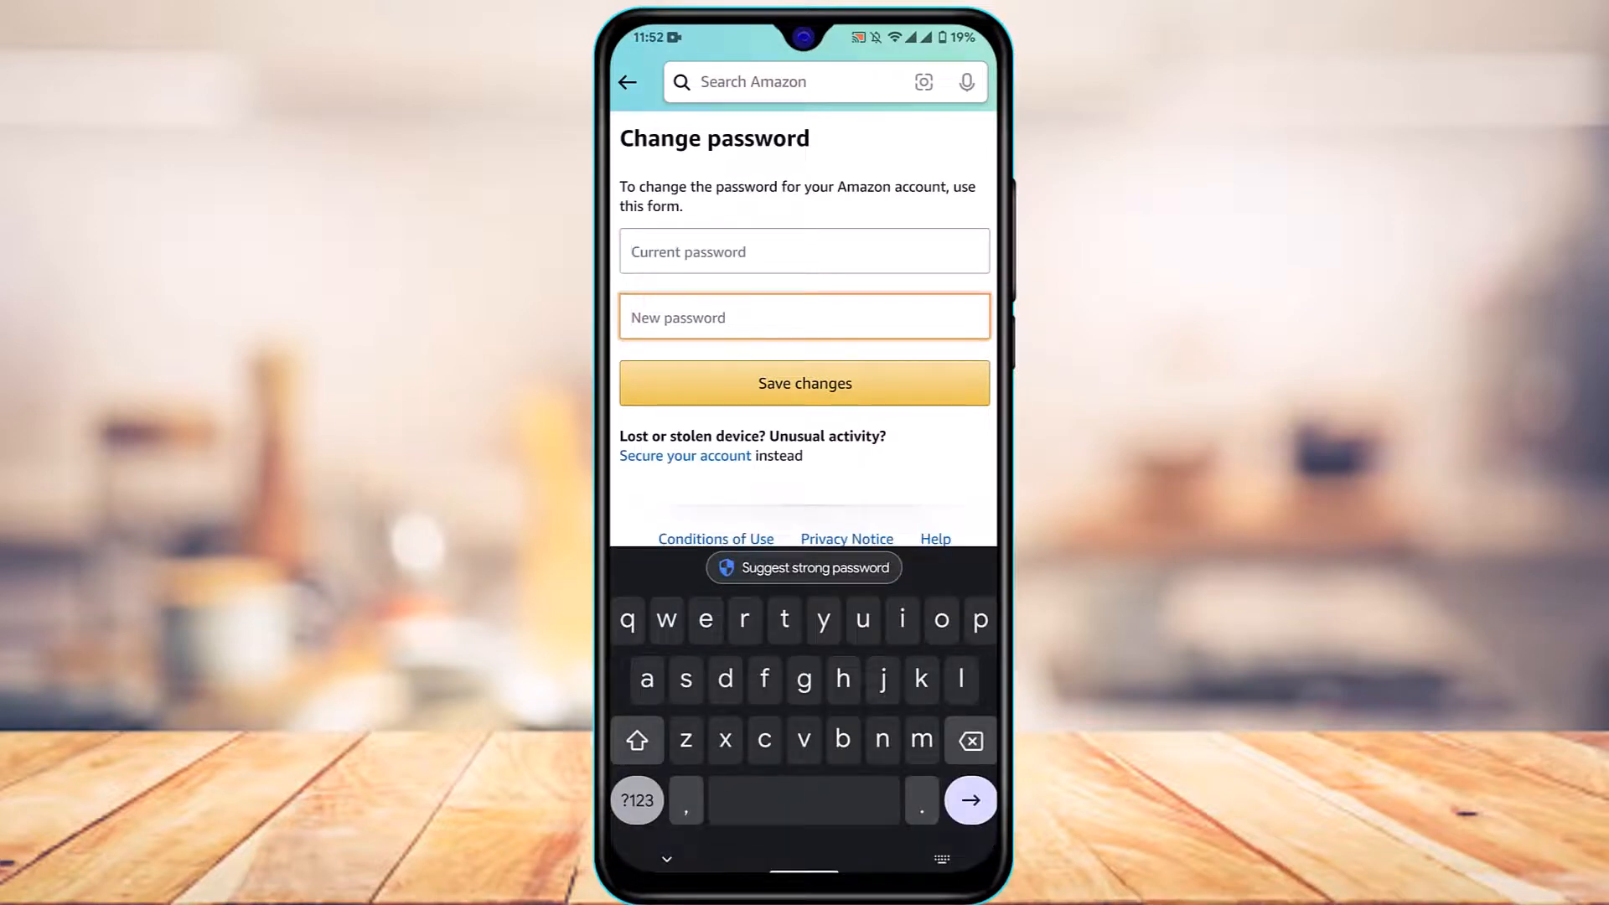
click(803, 566)
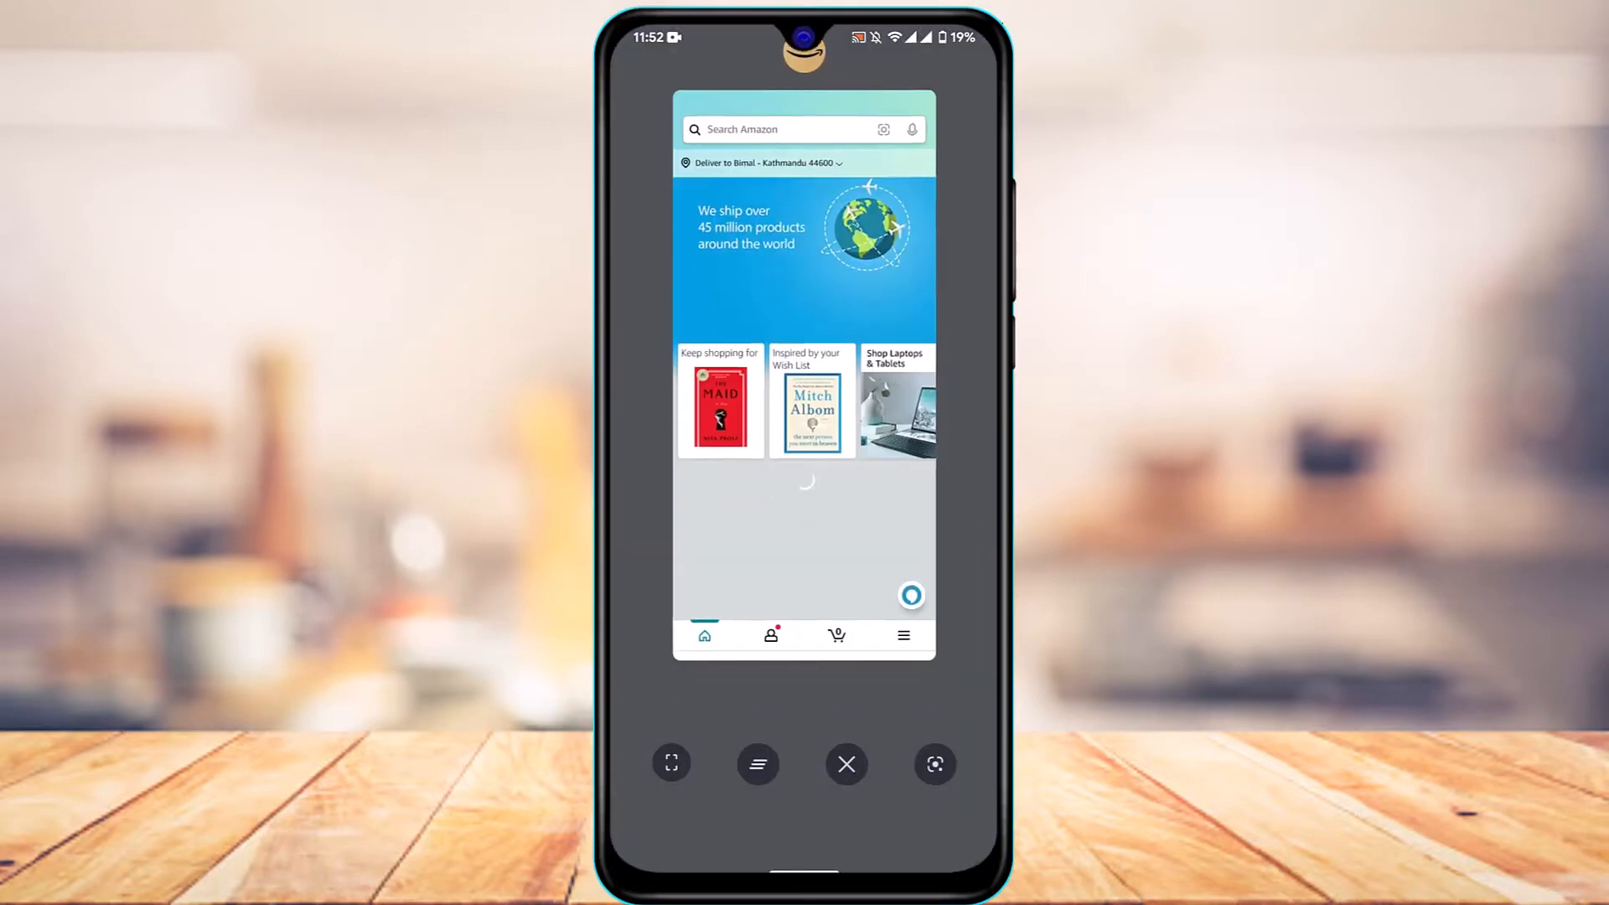
click(846, 764)
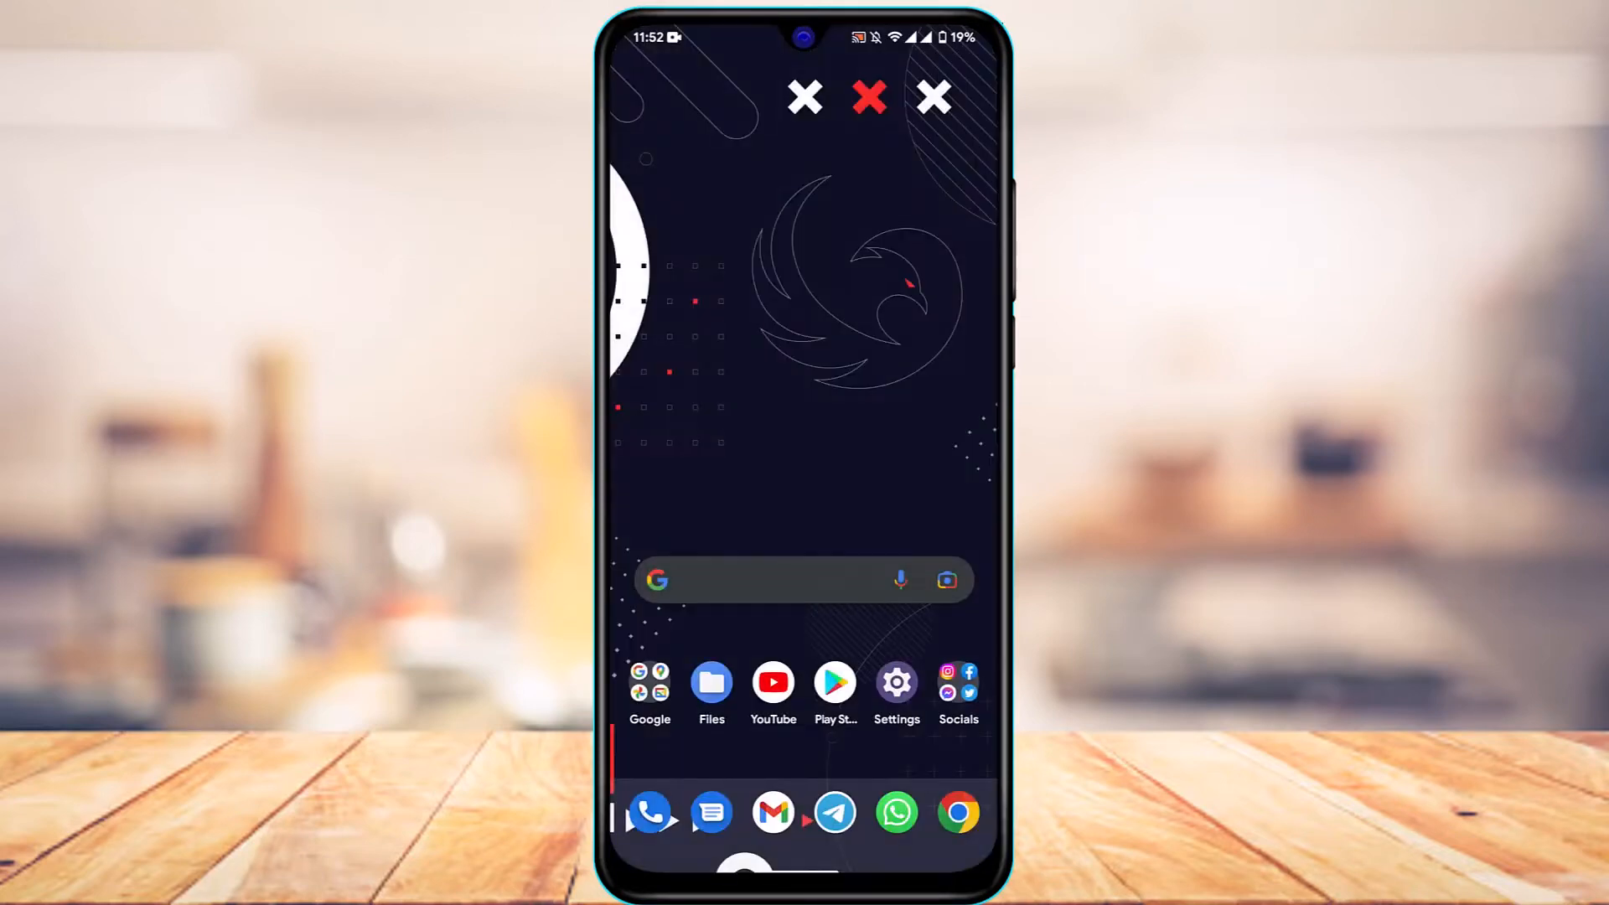